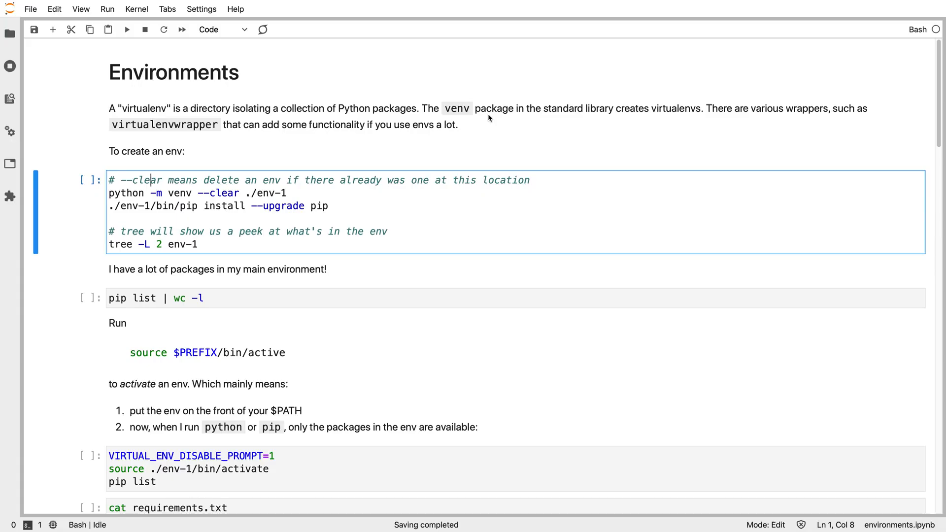
mouse_move(465, 134)
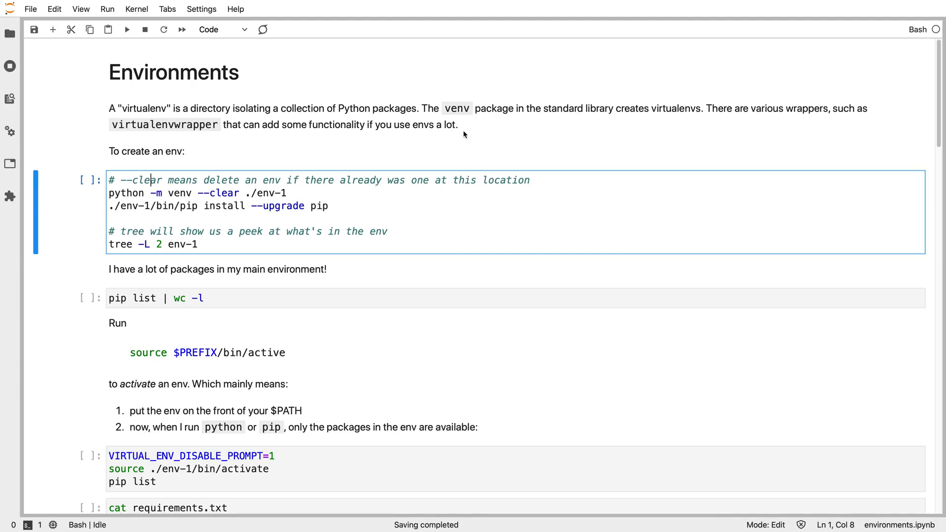
mouse_move(219, 127)
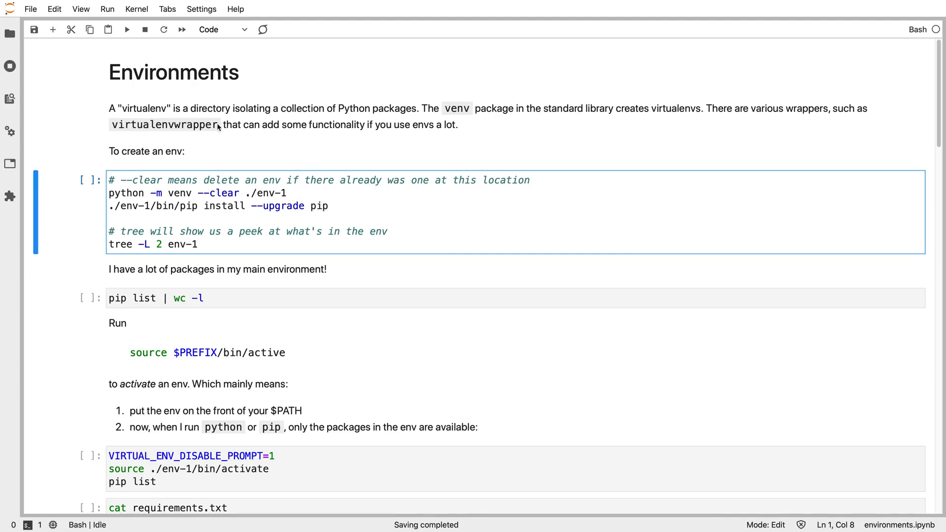
mouse_move(152, 116)
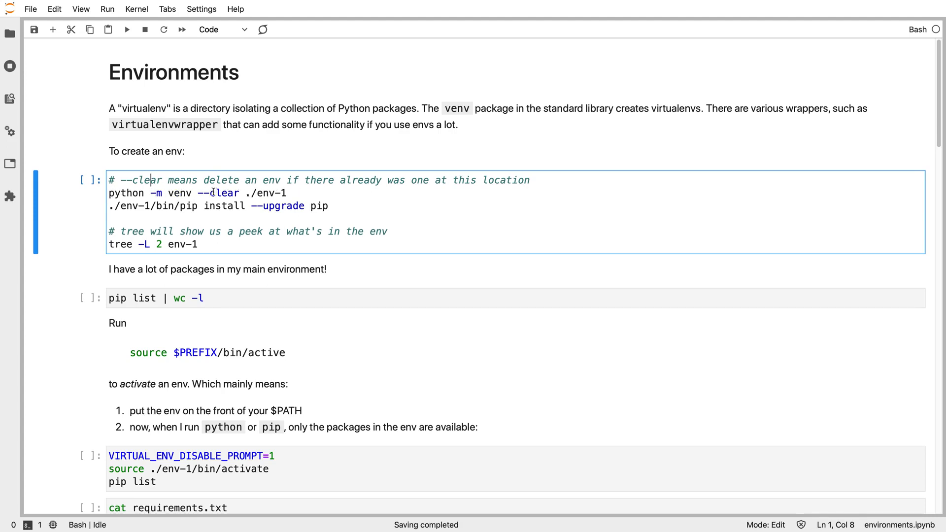
mouse_move(221, 193)
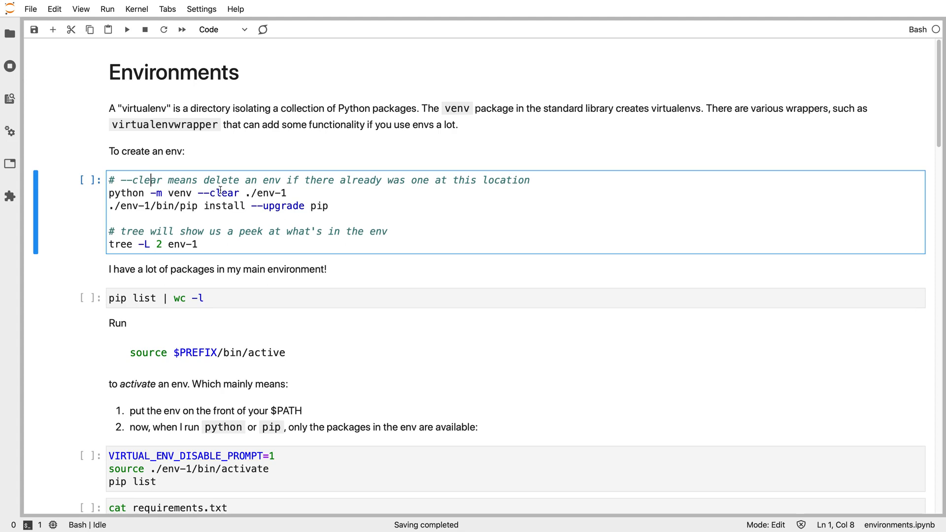
mouse_move(218, 206)
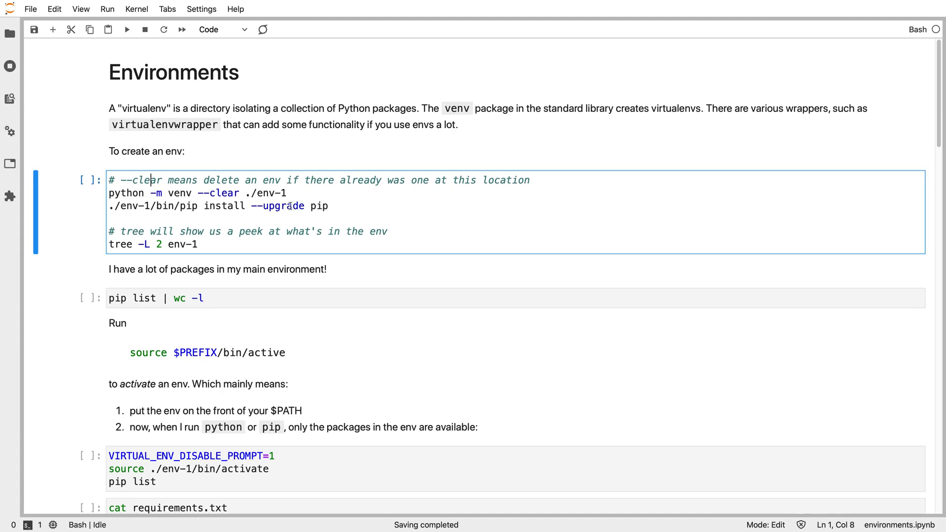
mouse_move(191, 233)
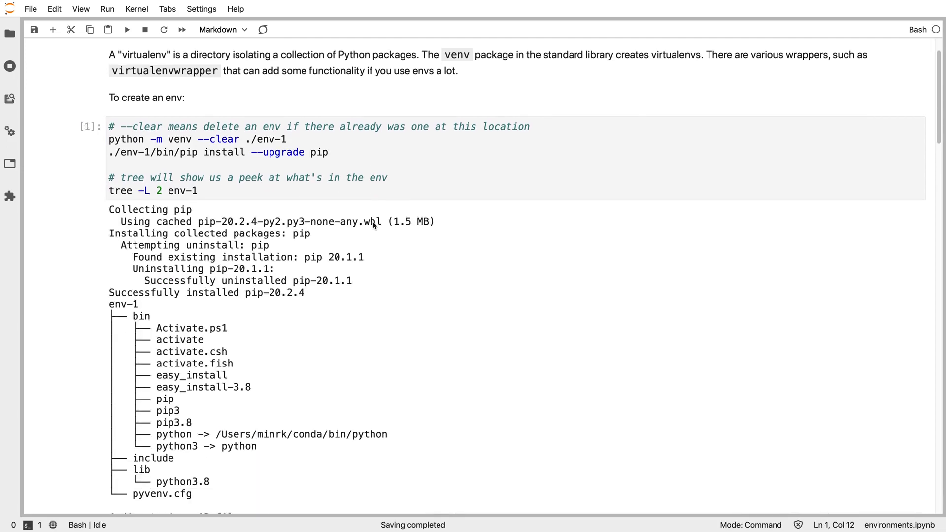
mouse_move(143, 322)
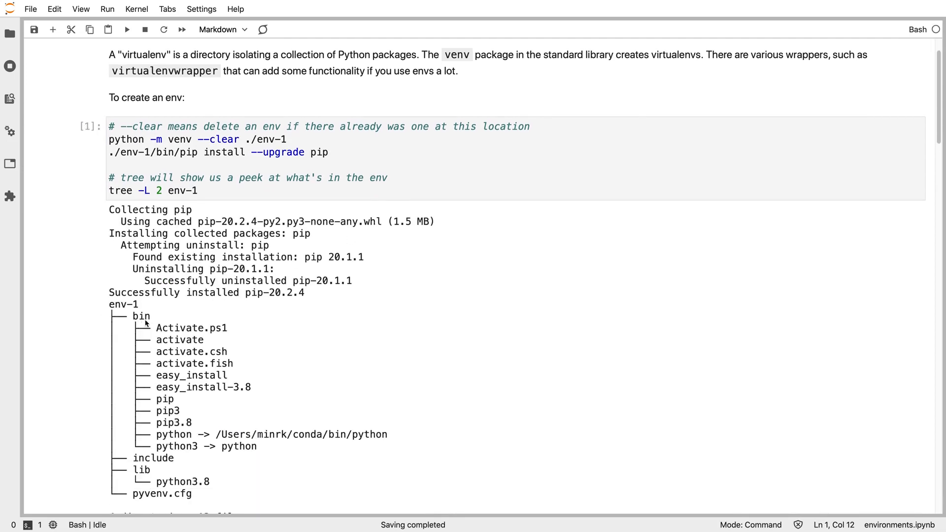
mouse_move(128, 329)
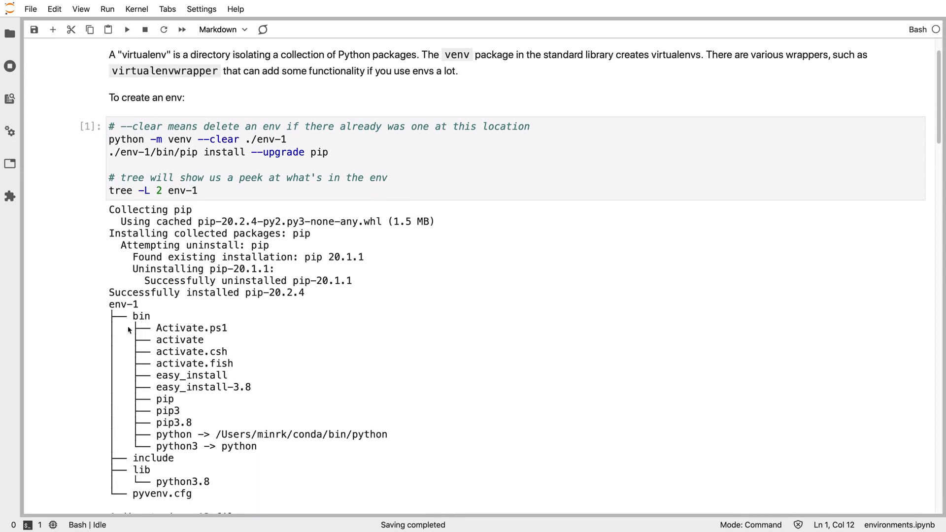
Run the 'pip list | wc -l' cell, showing 248 packages in the main environment
scroll("down", 3)
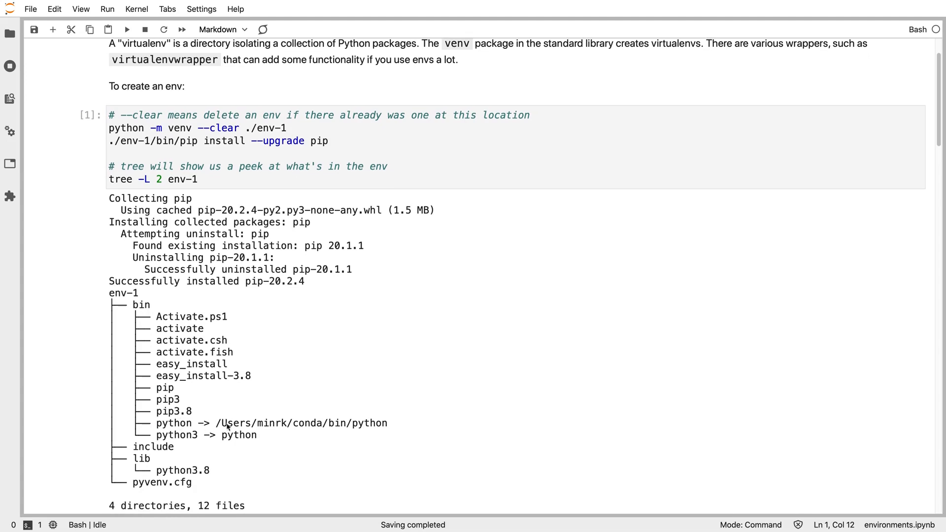
mouse_move(331, 432)
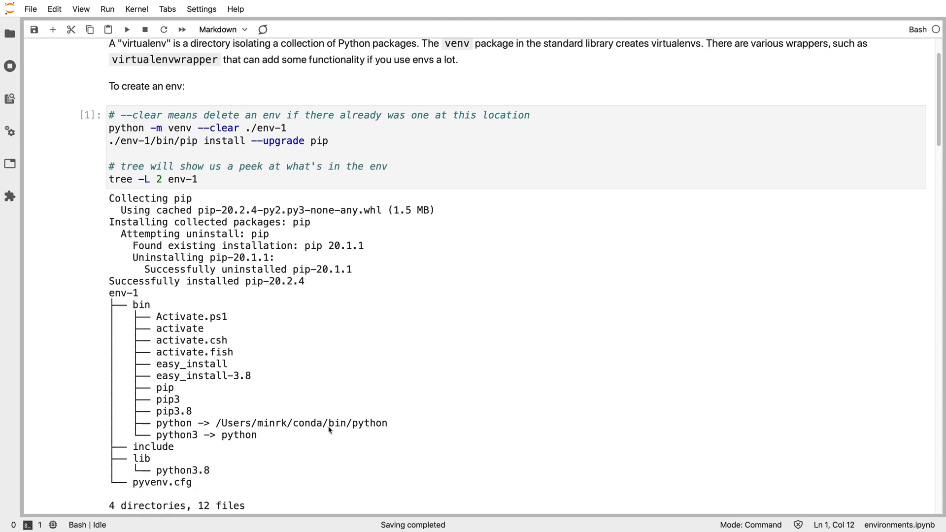
mouse_move(240, 386)
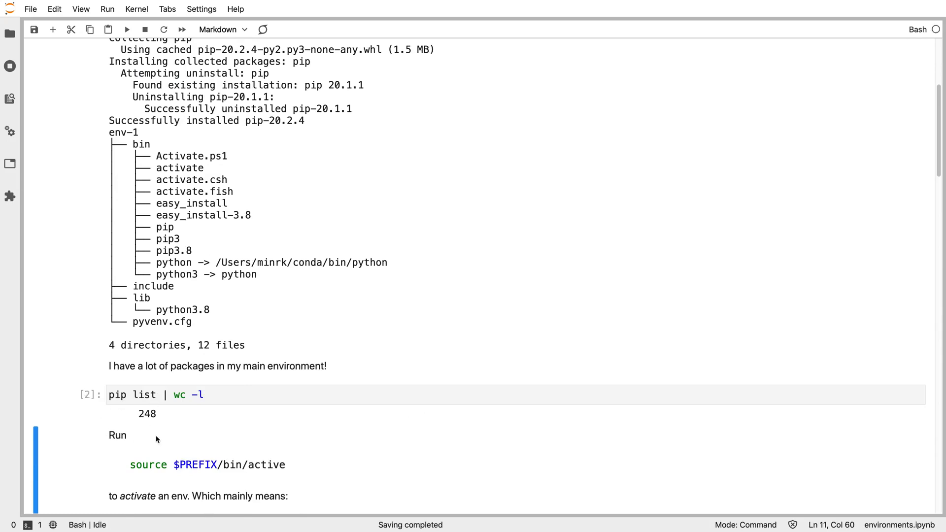
scroll("down", 3)
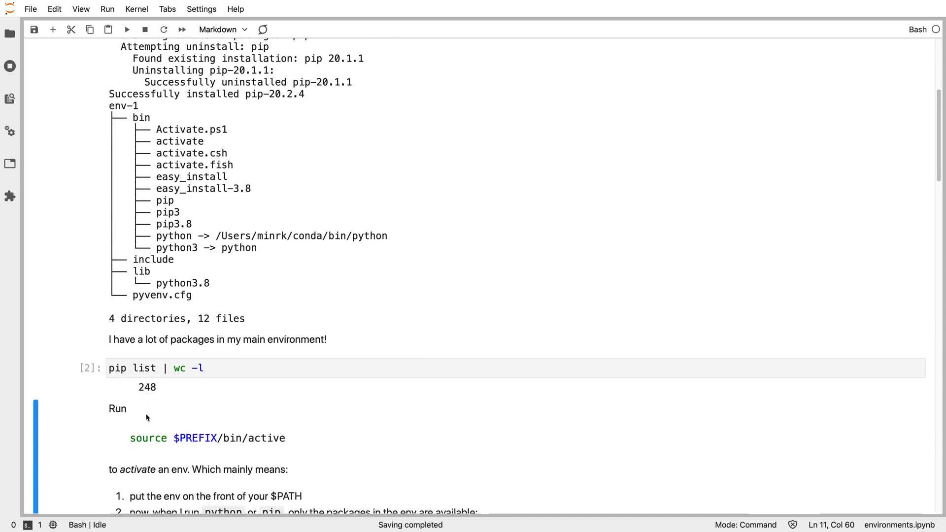
scroll("down", 3)
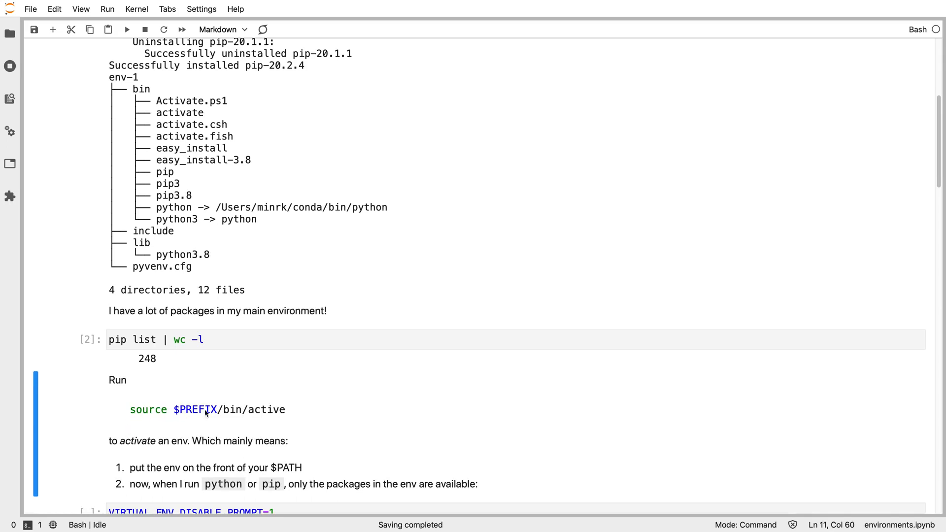
mouse_move(197, 418)
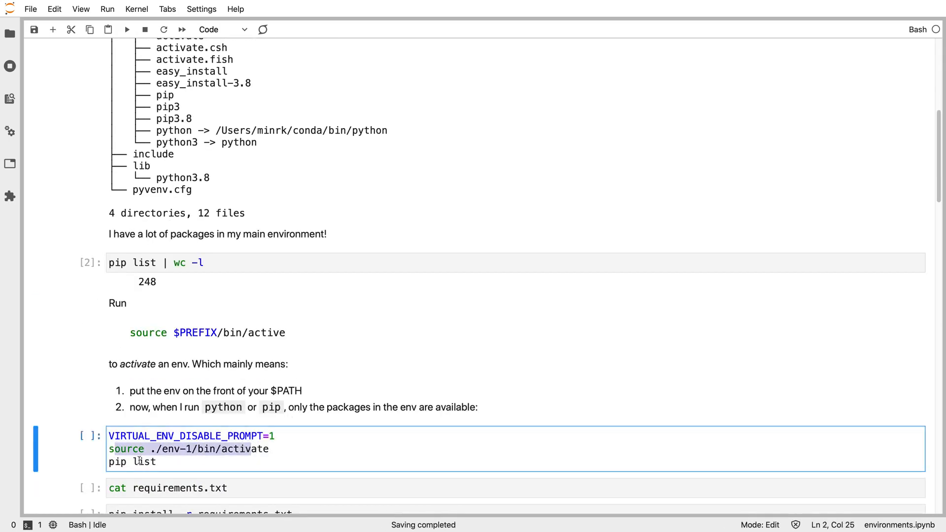
Run the 'cat requirements.txt' cell, listing altair, flask and vega_datasets
left_click(158, 462)
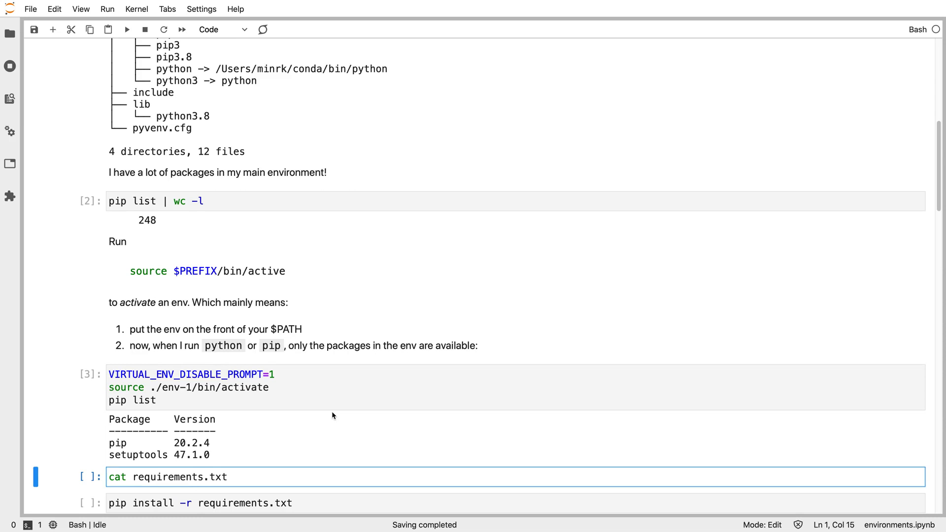
scroll("down", 3)
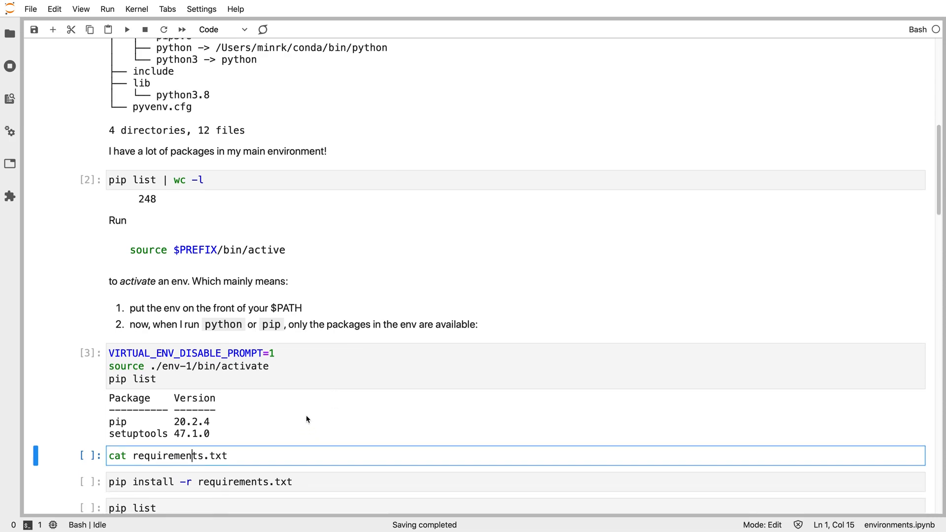
mouse_move(291, 427)
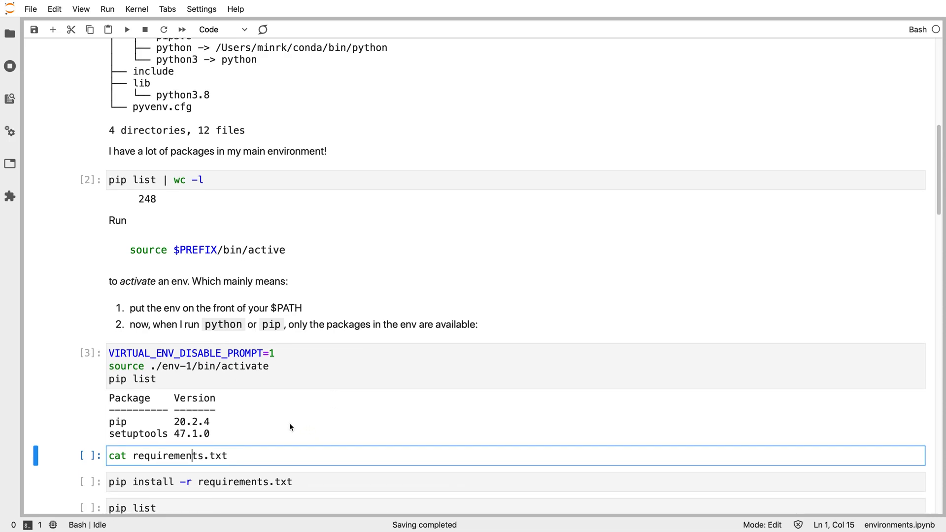
double_click(158, 455)
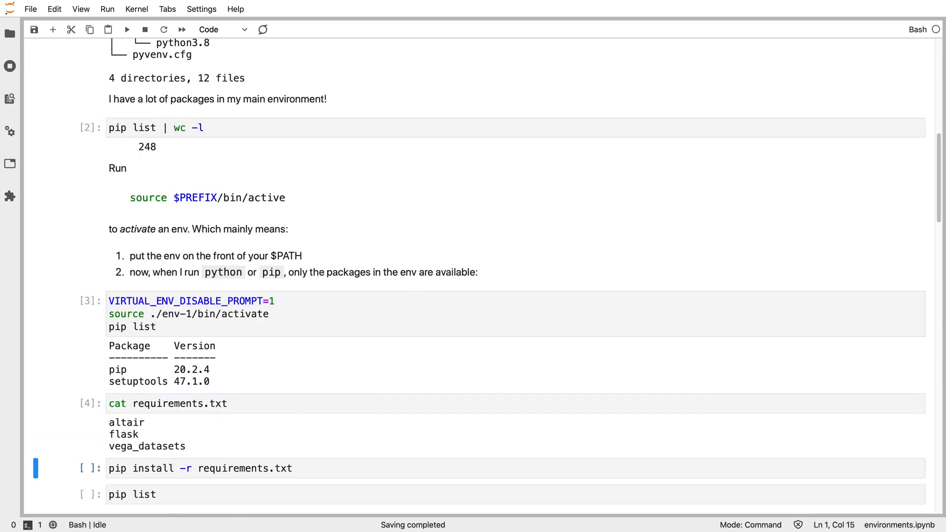
mouse_move(209, 431)
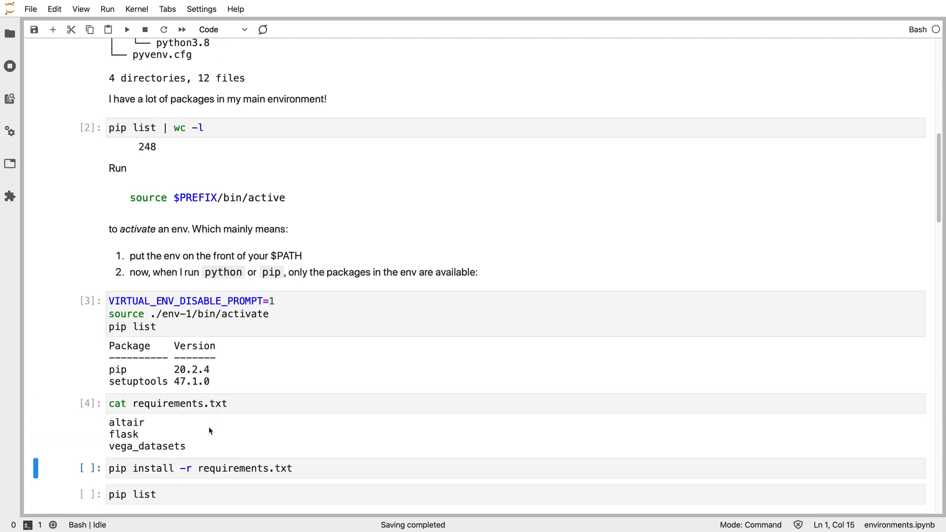
mouse_move(122, 424)
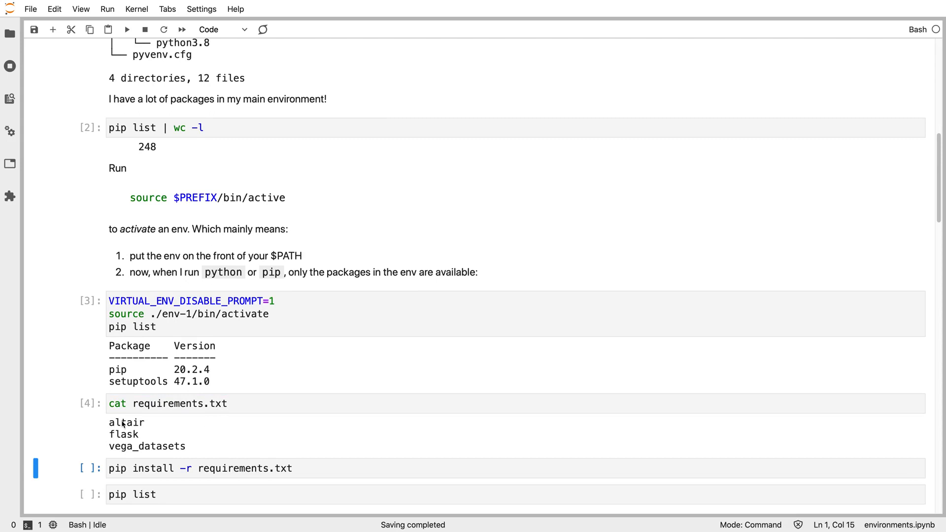
mouse_move(150, 451)
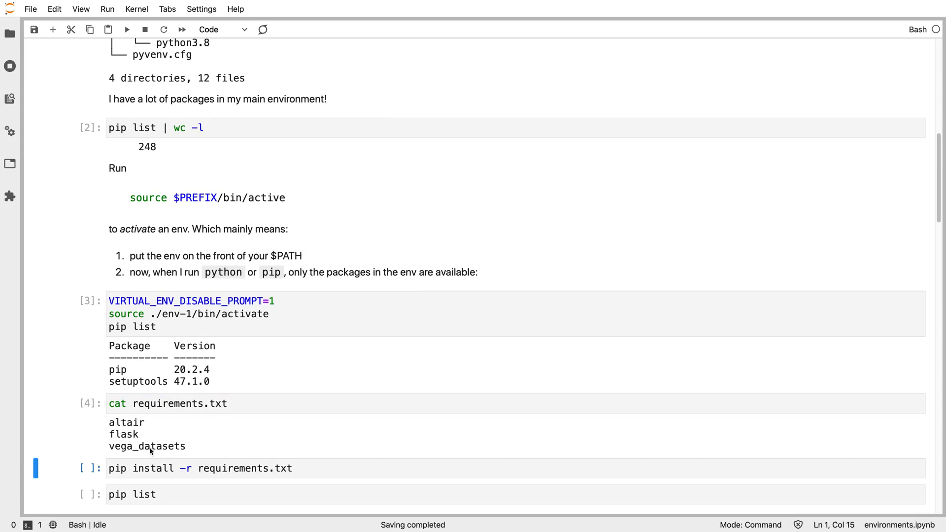
mouse_move(154, 443)
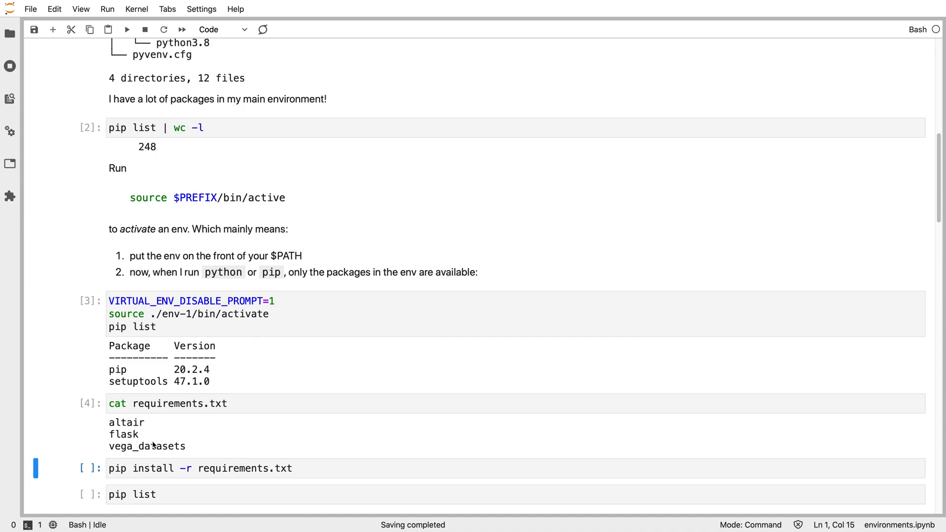
mouse_move(146, 445)
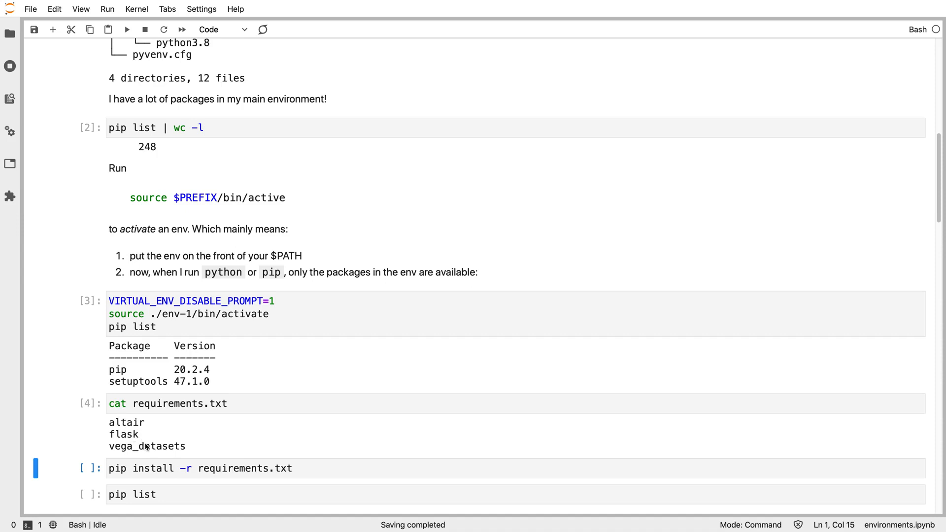
mouse_move(152, 434)
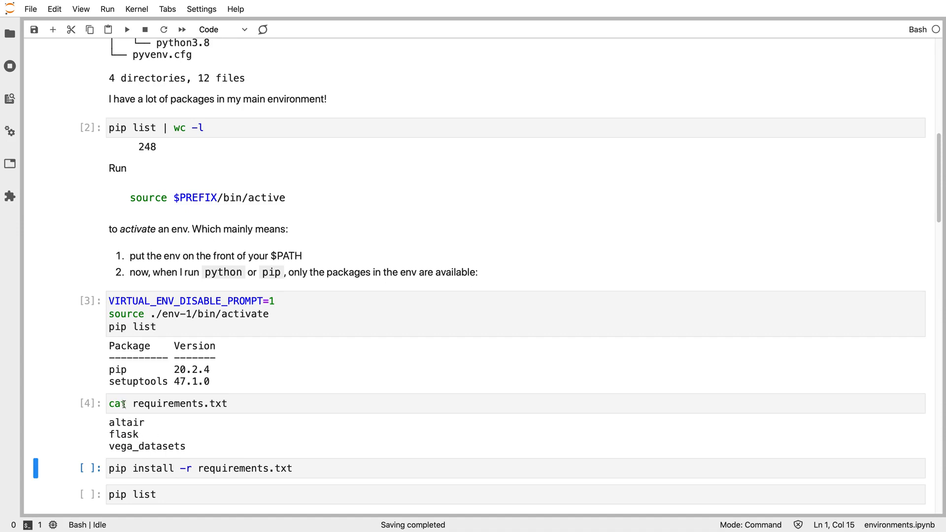
mouse_move(116, 469)
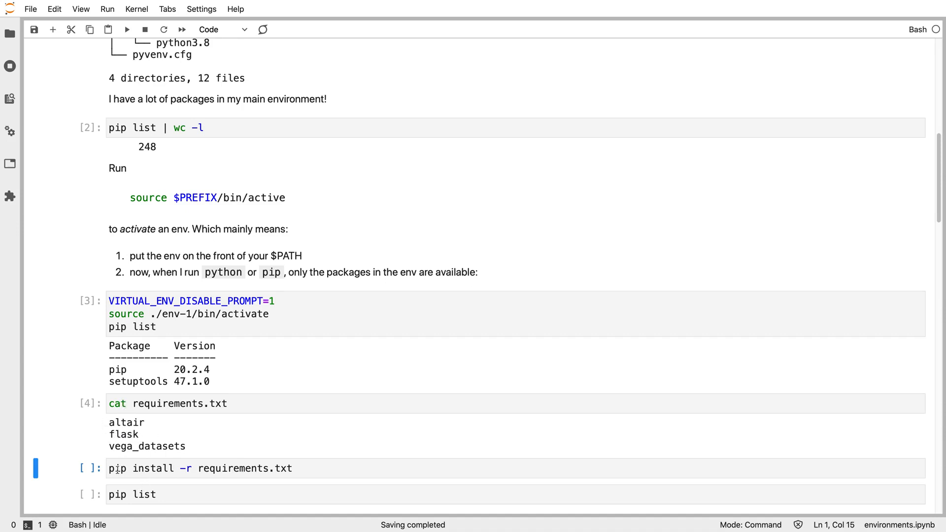
Run 'pip install -r requirements.txt' and 'pip list', showing altair, Flask, vega-datasets and dependencies in env-1
left_click(236, 472)
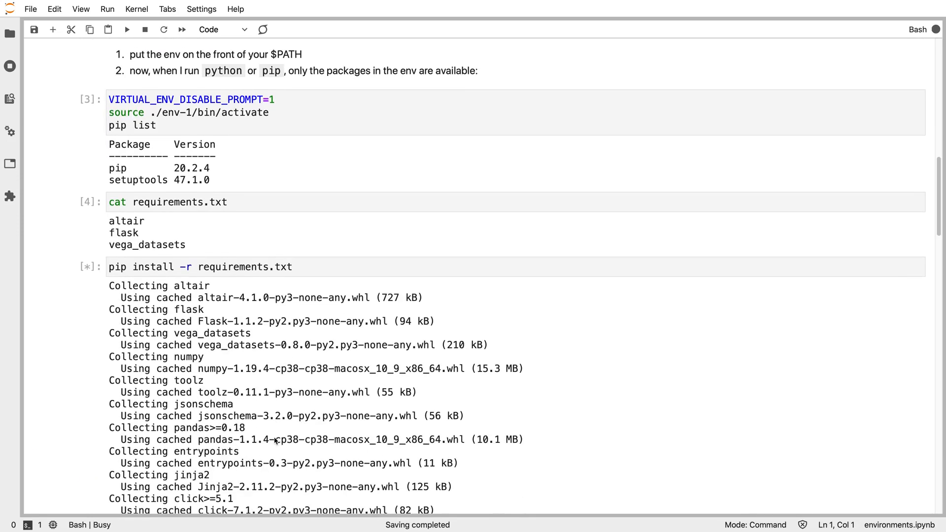
mouse_move(271, 433)
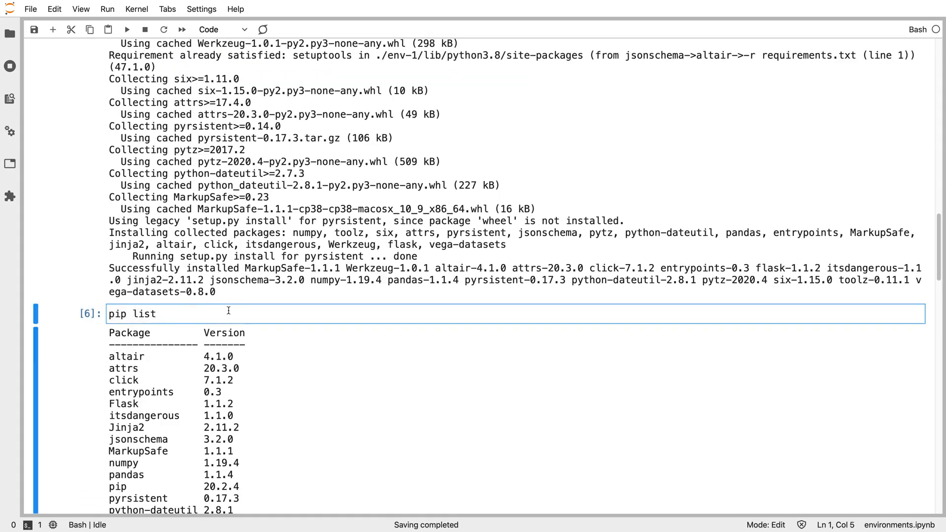
scroll("down", 3)
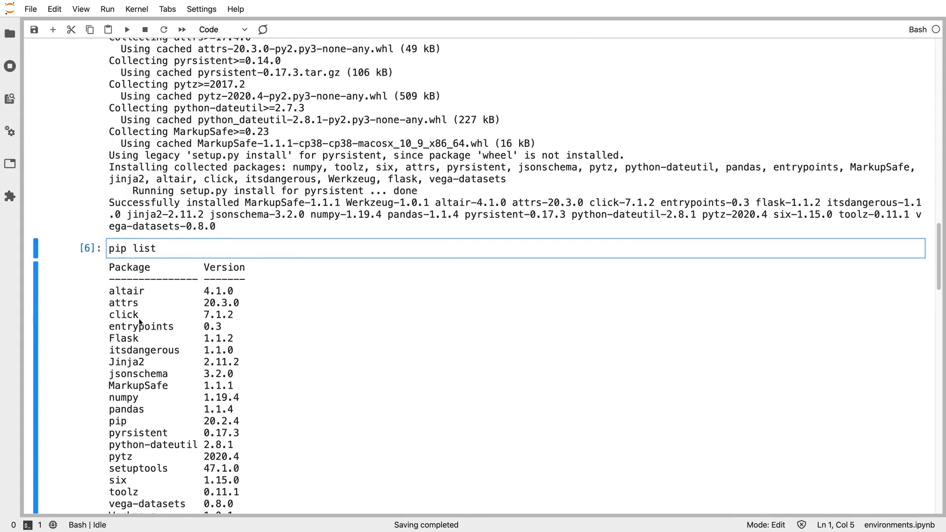
mouse_move(130, 293)
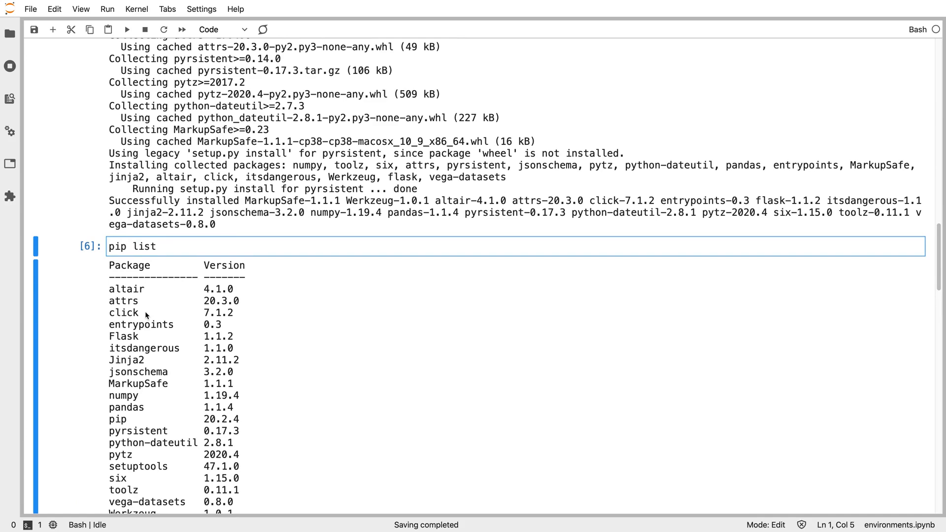
scroll("down", 3)
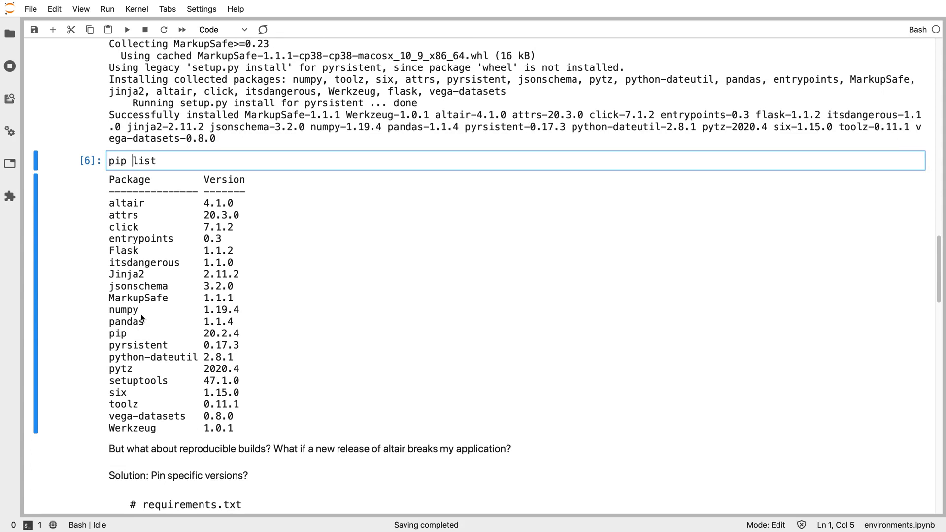
Run the 'pip freeze' cell, printing every installed package with its pinned version
scroll("down", 3)
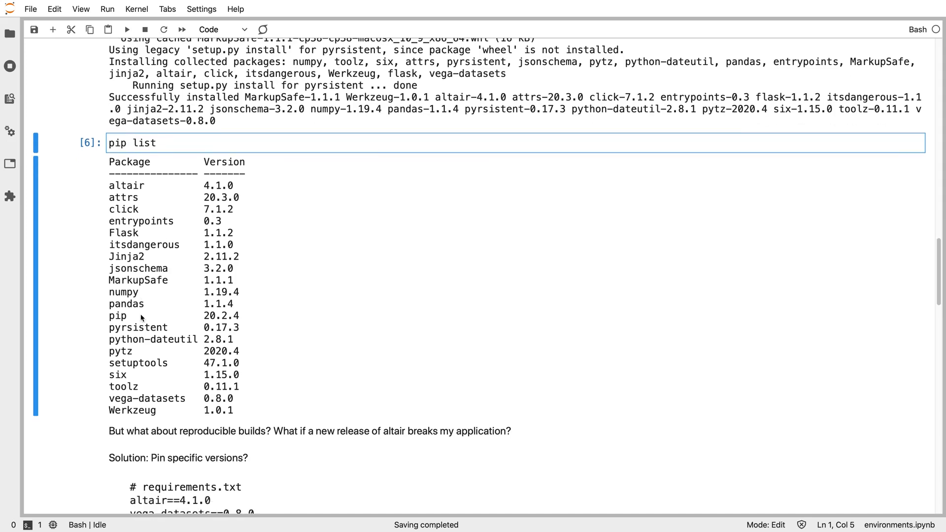
scroll("down", 3)
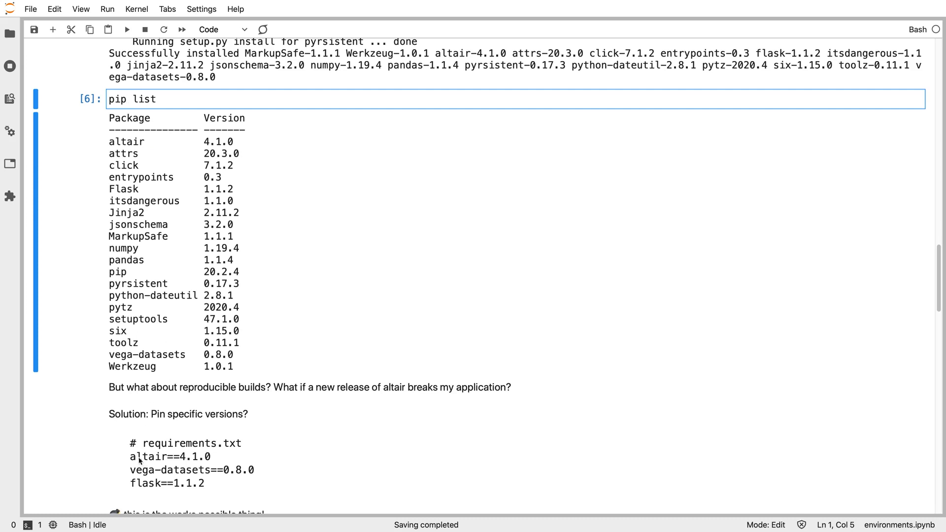
scroll("down", 3)
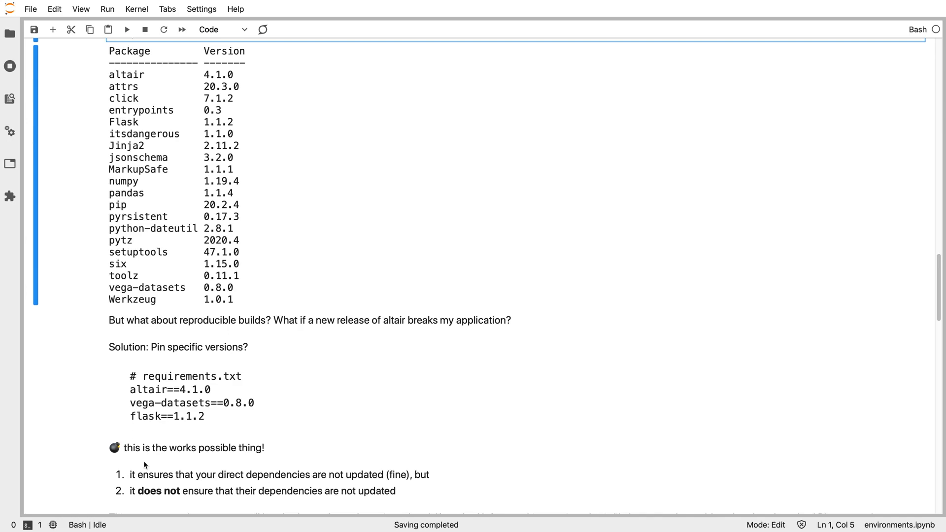
scroll("down", 3)
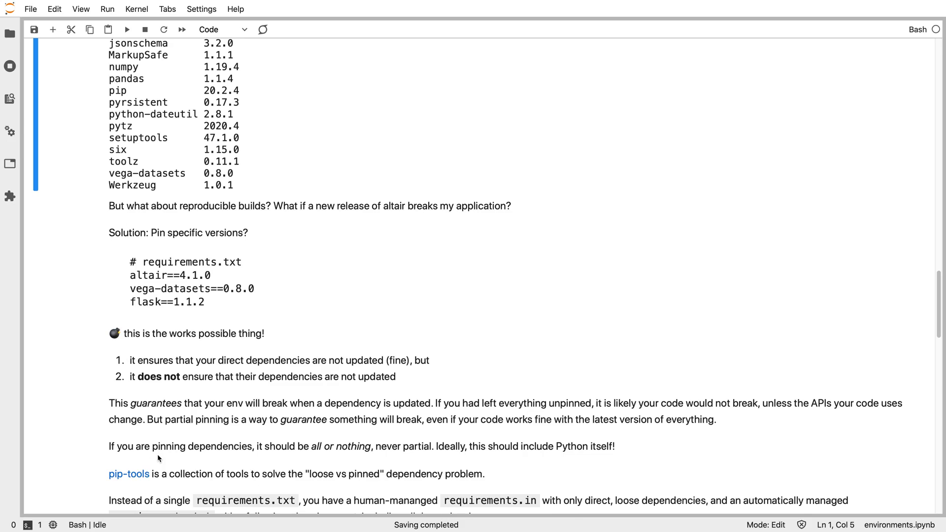
type("pip freeze")
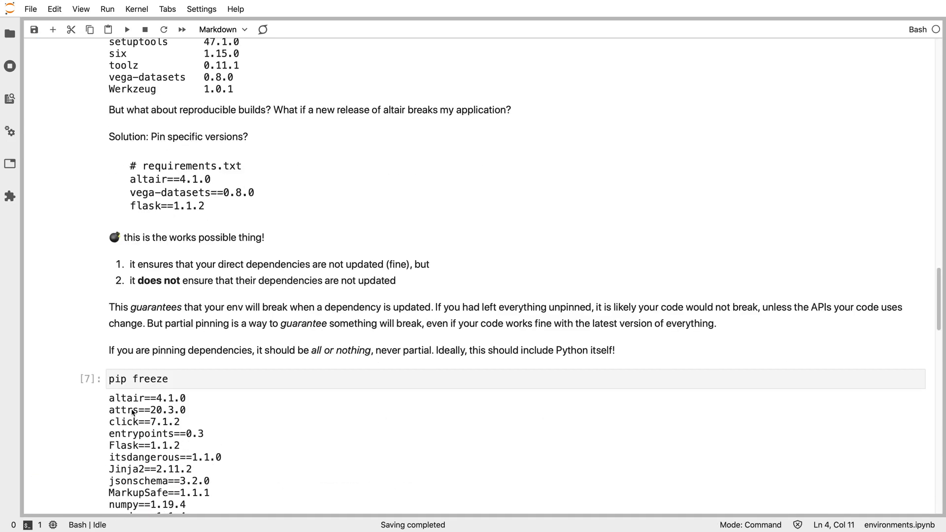
scroll("down", 3)
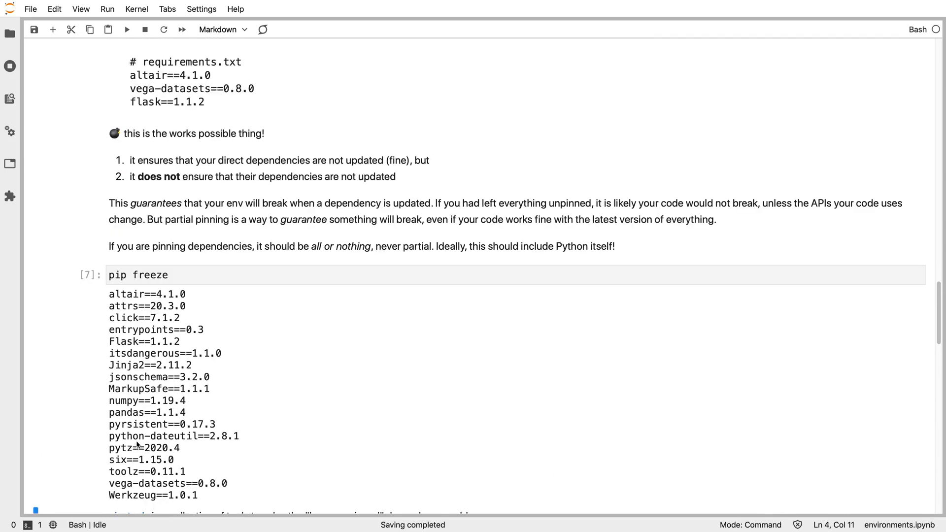
mouse_move(175, 481)
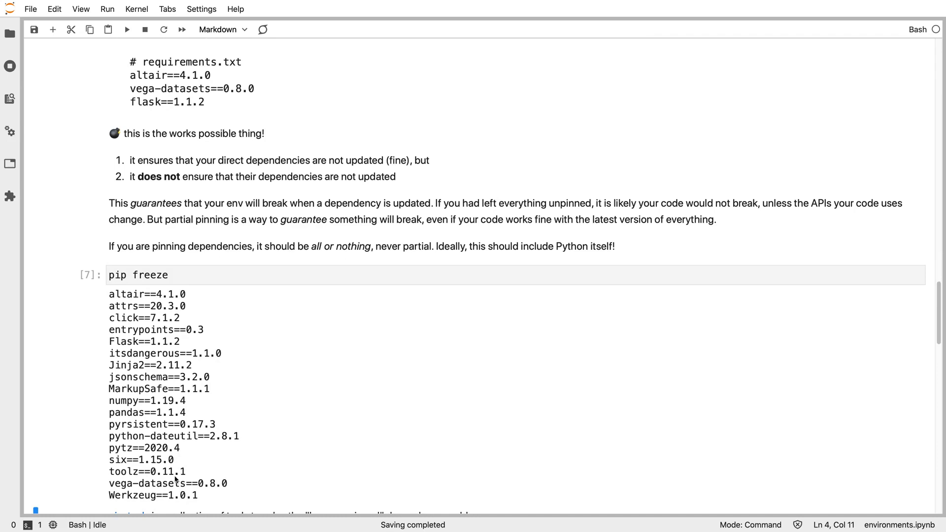
Run the 'pip install pip-tools' cell, installing pip-tools 5.3.1 into env-1
scroll("down", 3)
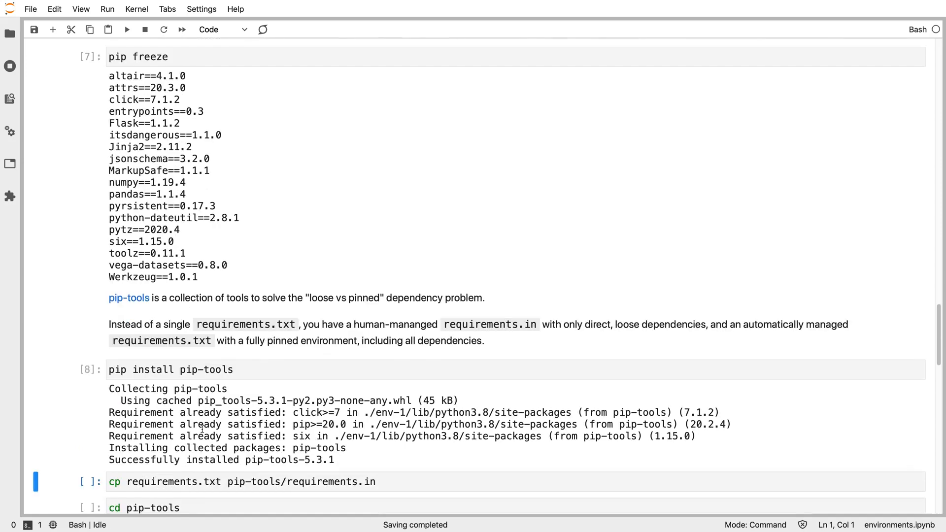
Run the copy to pip-tools/requirements.in, 'cd pip-tools' and 'pip-compile' cells, producing the pinned annotated list
left_click(176, 470)
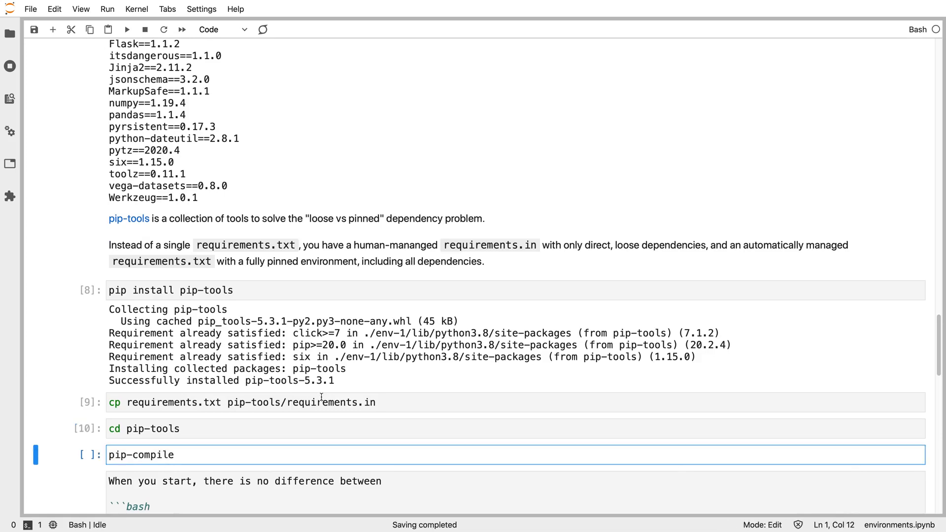
double_click(371, 402)
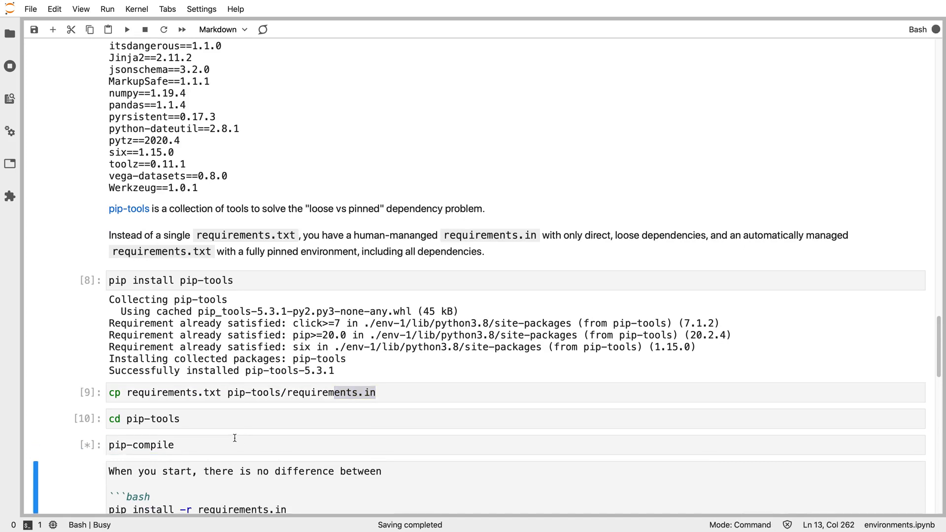
mouse_move(236, 438)
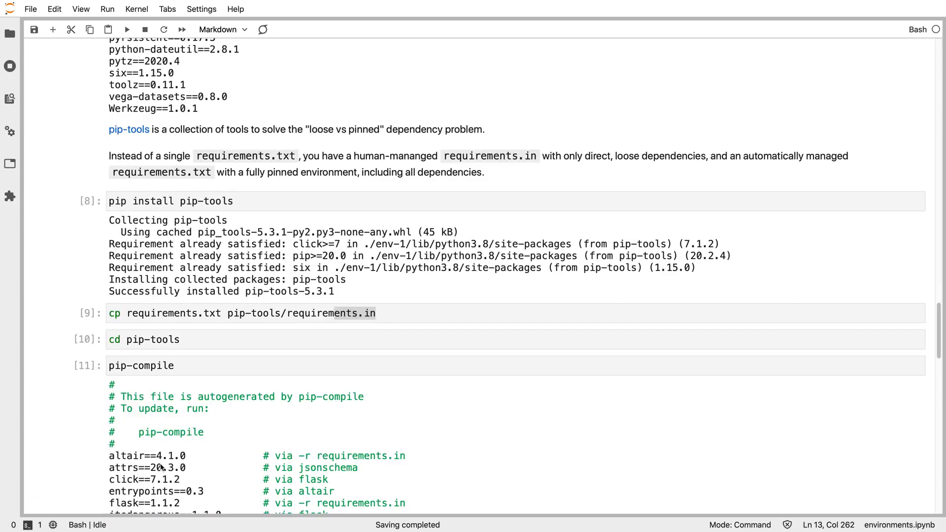
scroll("down", 3)
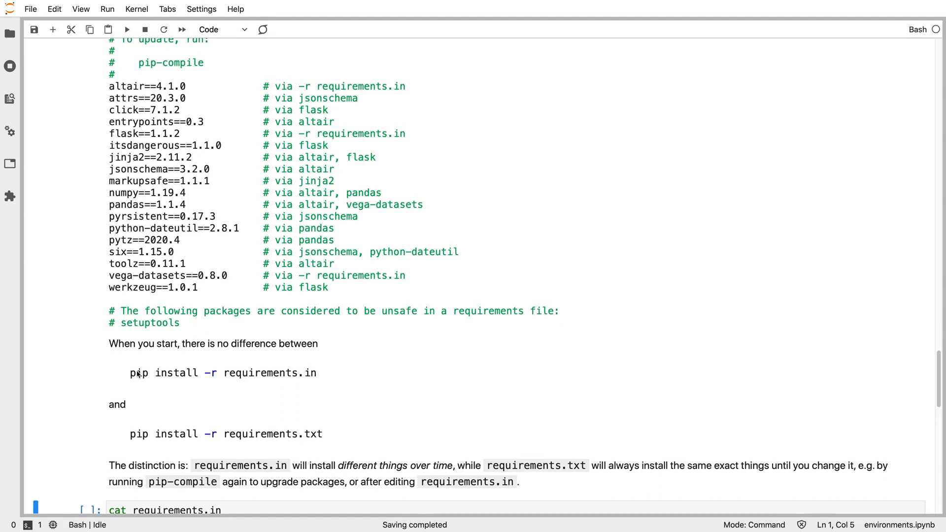
mouse_move(199, 372)
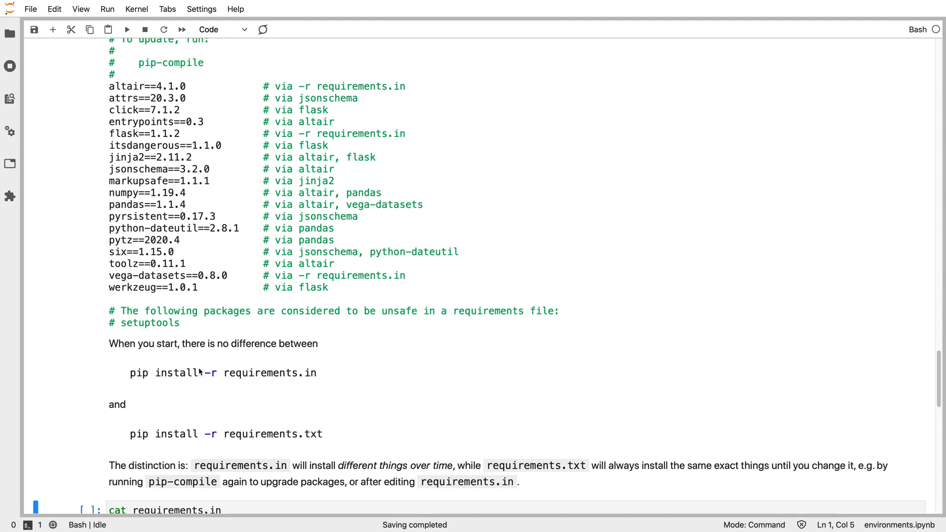
mouse_move(316, 436)
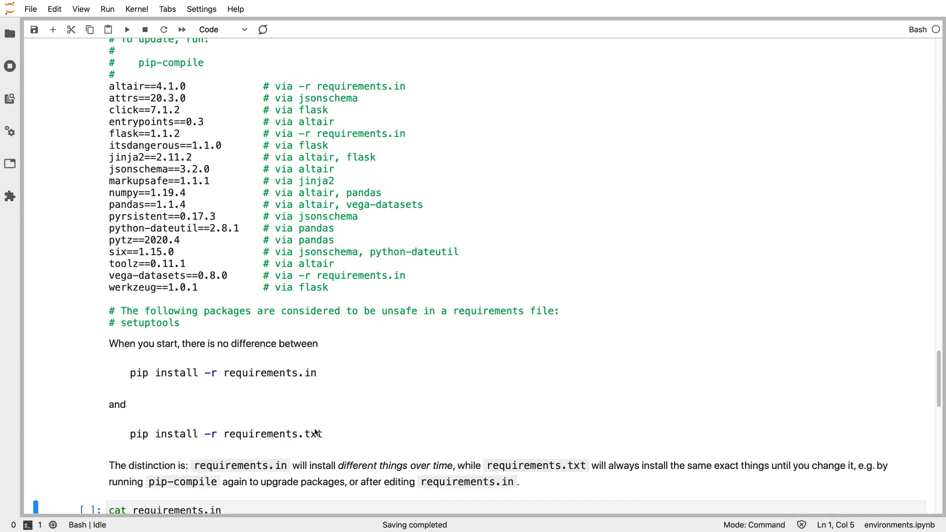
Run the 'cat requirements.txt' cell, showing the full pinned list with each package's origin
scroll("down", 3)
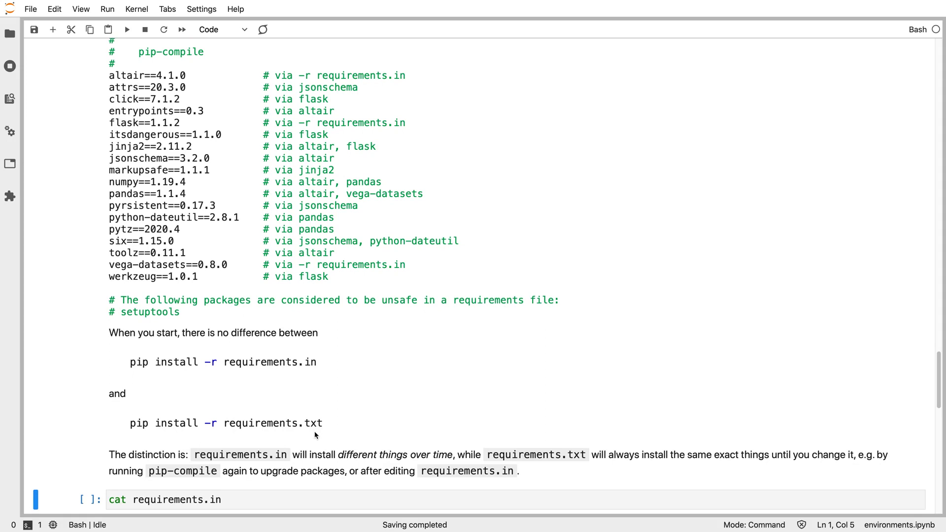
mouse_move(311, 427)
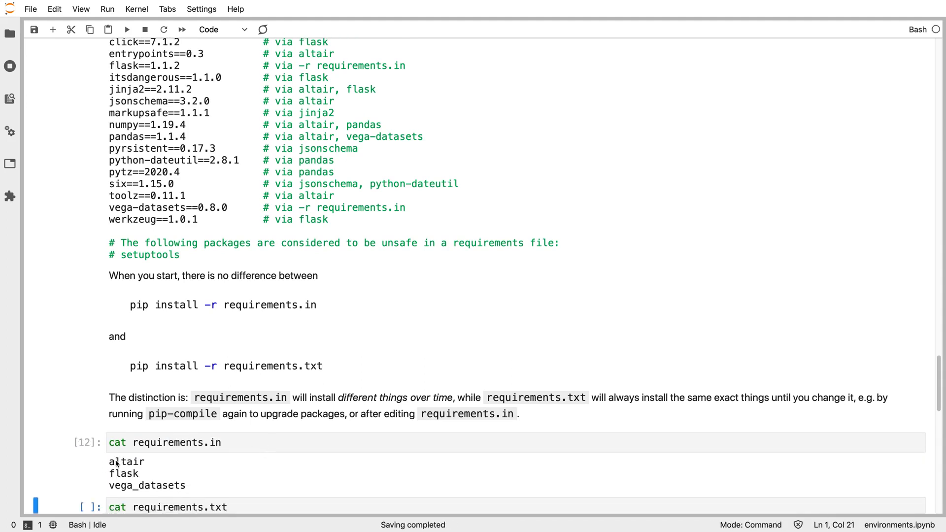
mouse_move(127, 458)
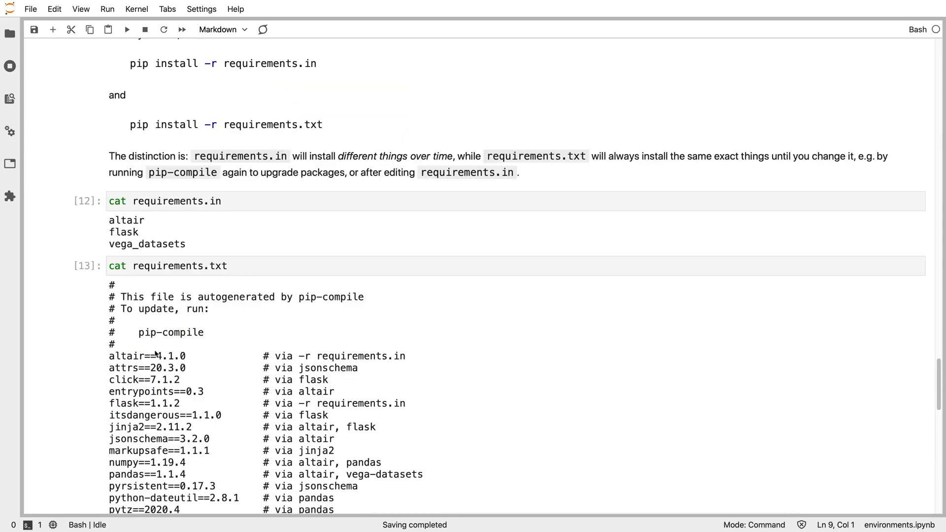
scroll("down", 3)
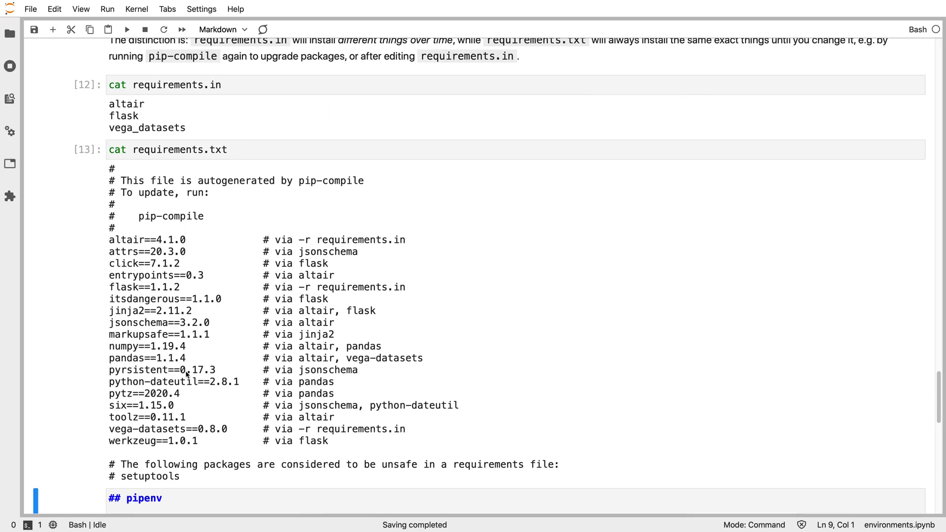
mouse_move(274, 345)
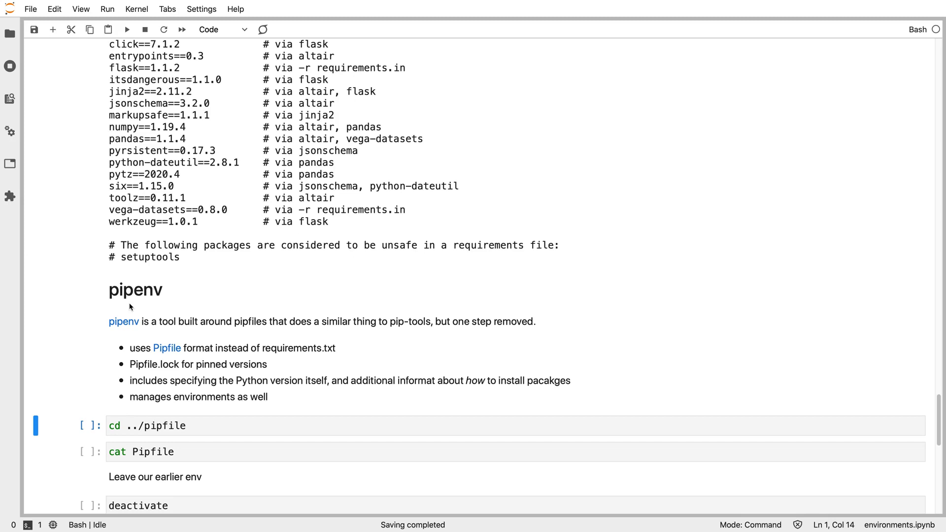
mouse_move(147, 385)
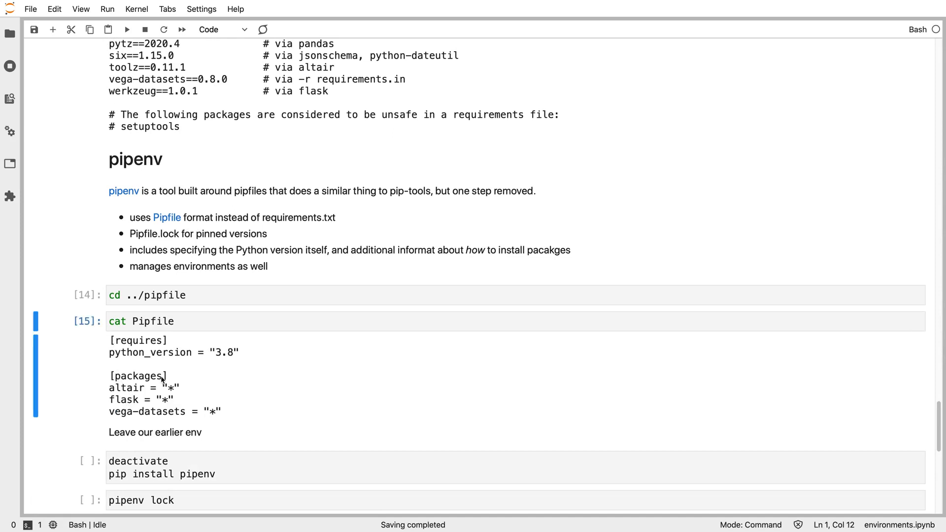
mouse_move(171, 399)
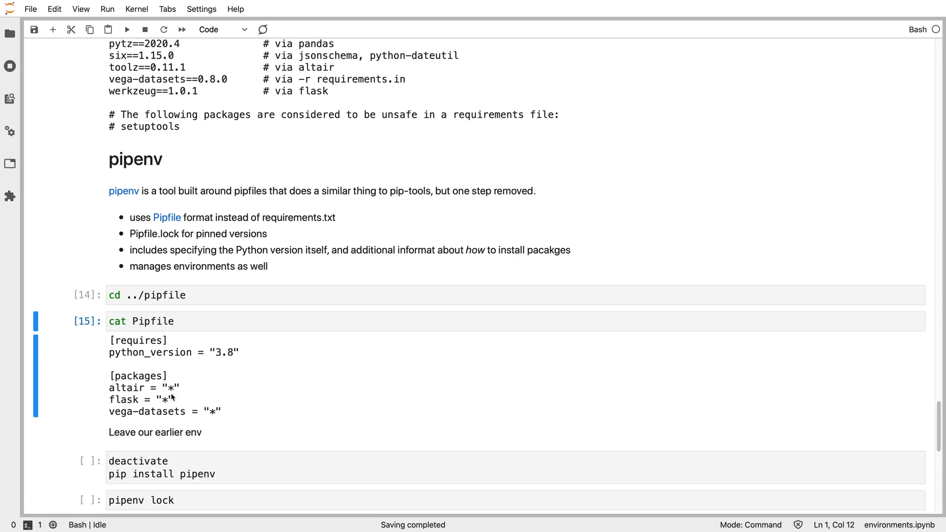
mouse_move(134, 400)
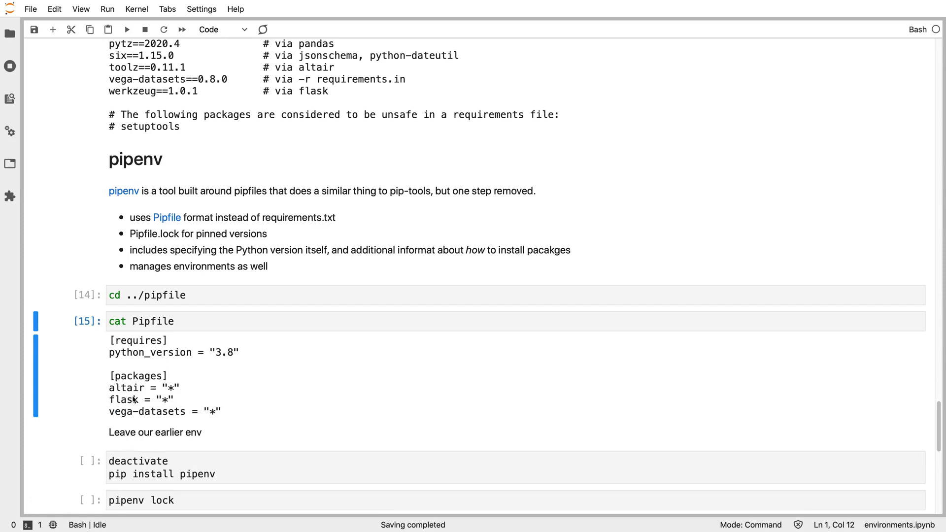
mouse_move(217, 438)
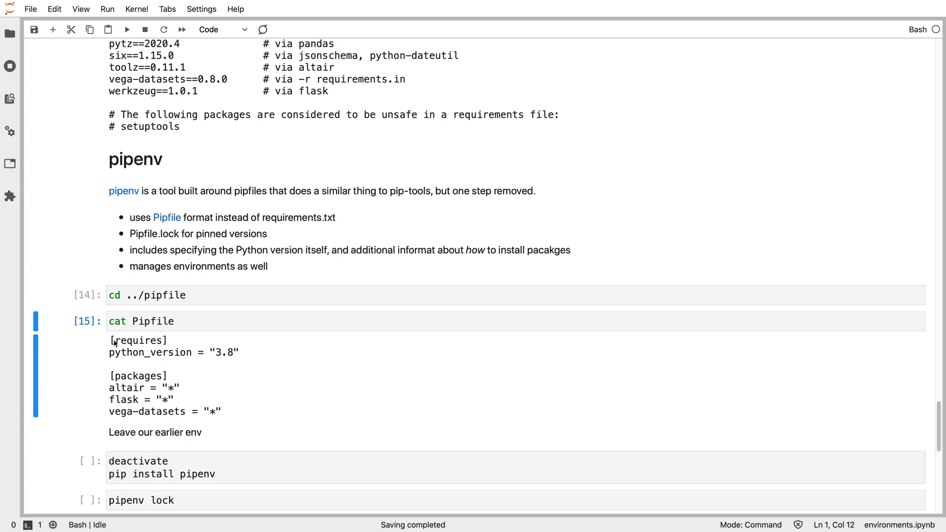
mouse_move(112, 349)
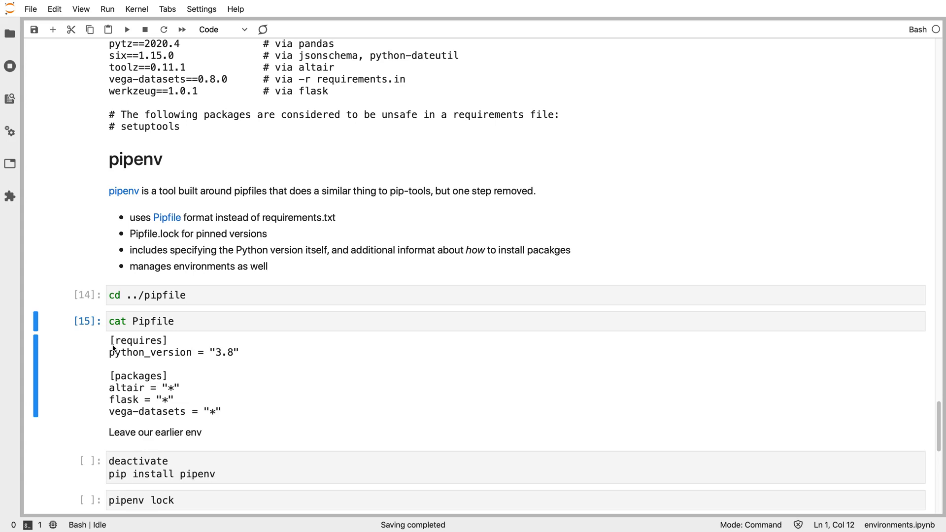
mouse_move(117, 357)
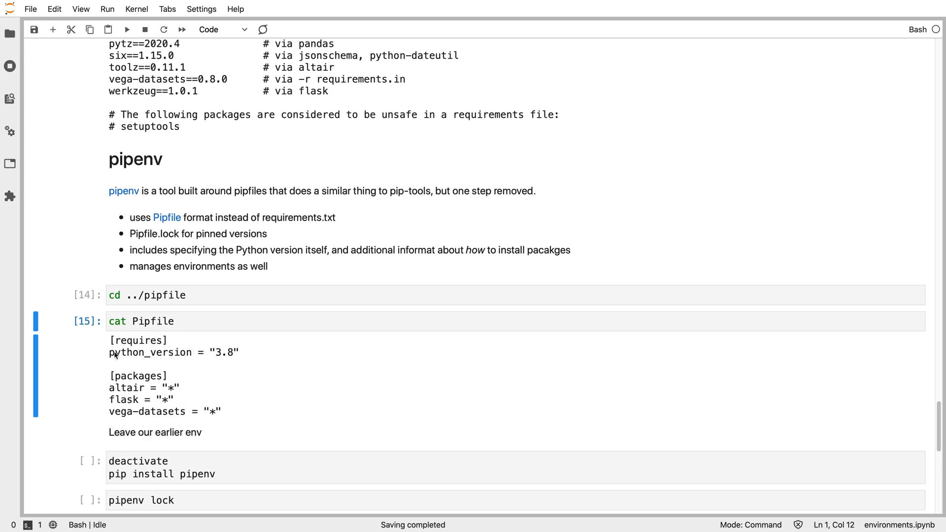
mouse_move(246, 354)
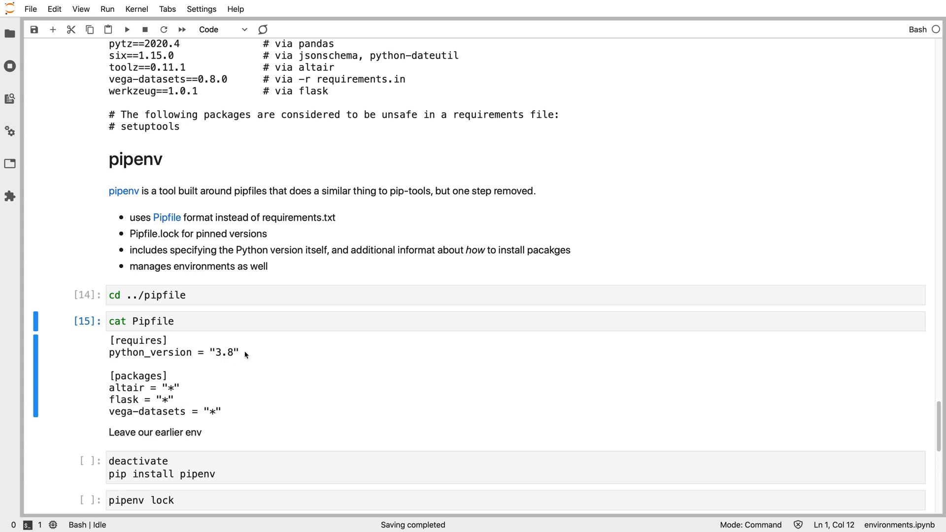
mouse_move(278, 386)
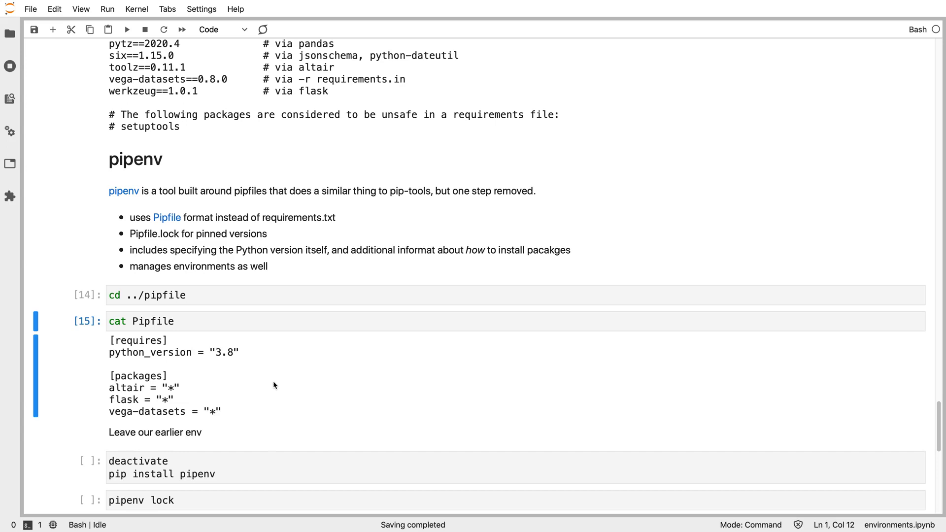
mouse_move(126, 360)
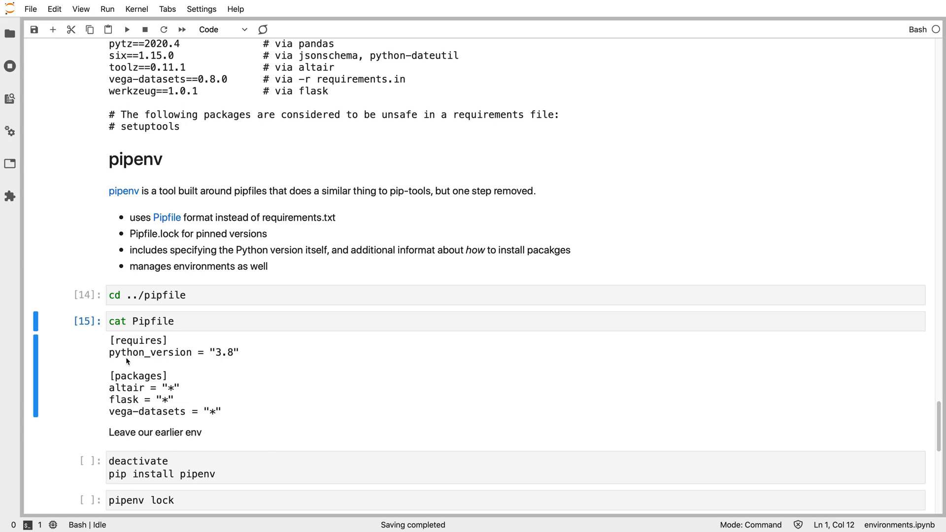
mouse_move(129, 364)
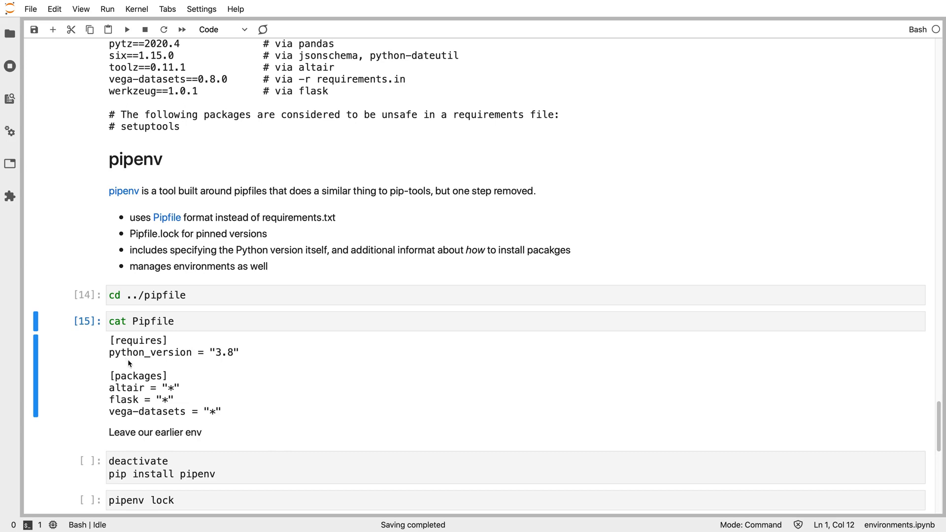
mouse_move(339, 420)
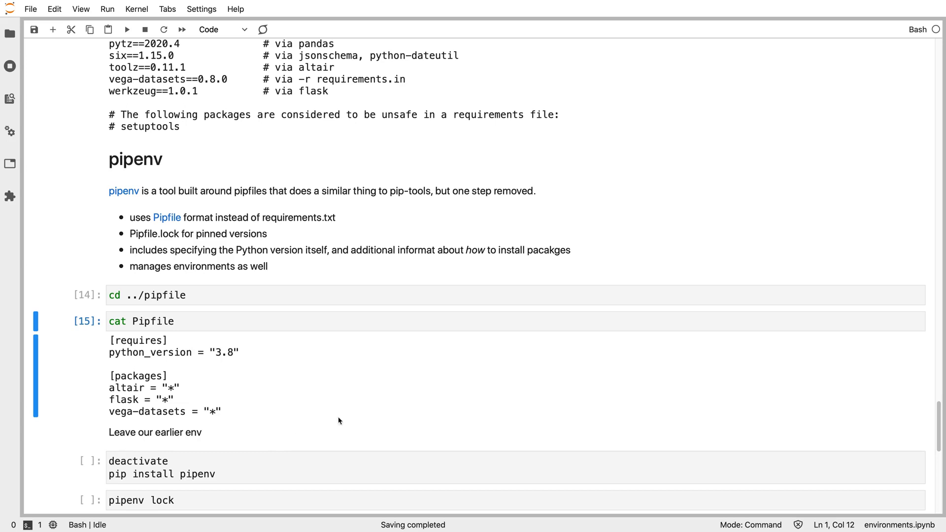
mouse_move(290, 362)
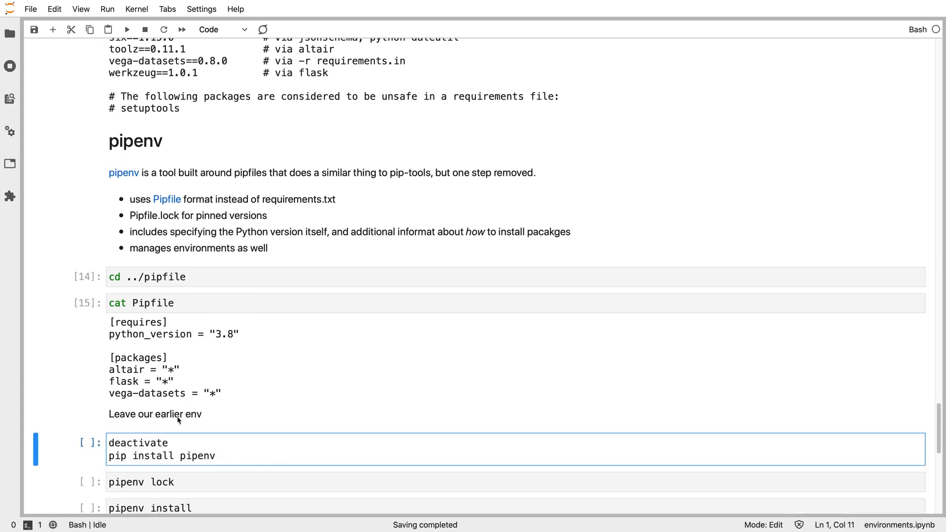
Run the 'deactivate; pip install pipenv' cell to install pipenv
key("Shift+Enter")
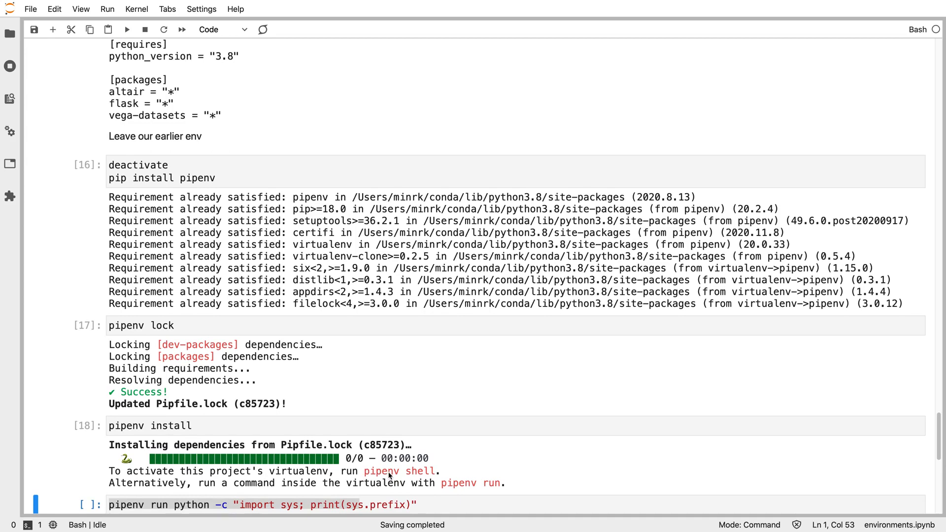
mouse_move(416, 482)
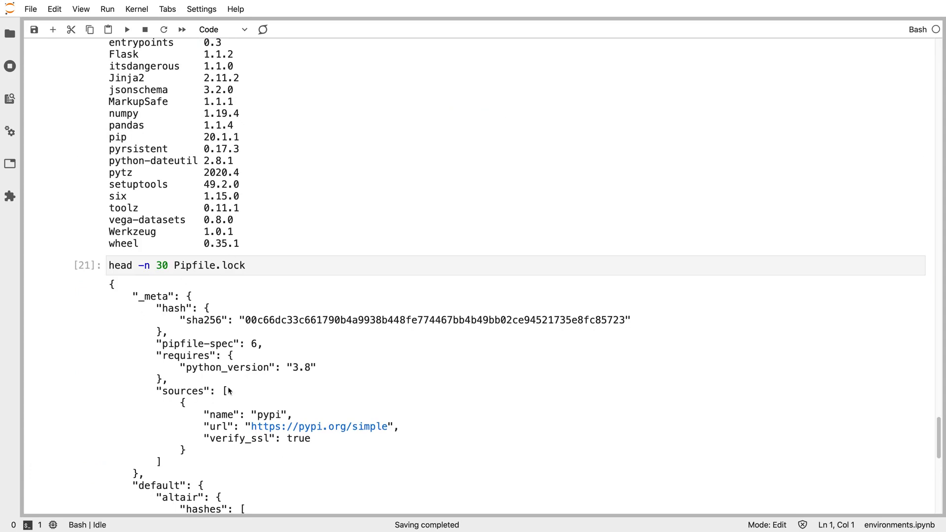
scroll("down", 3)
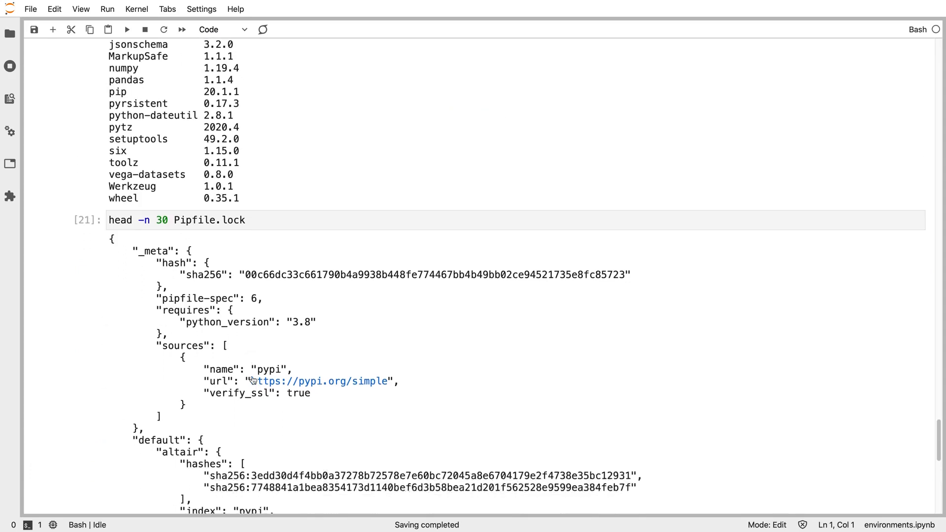
scroll("down", 3)
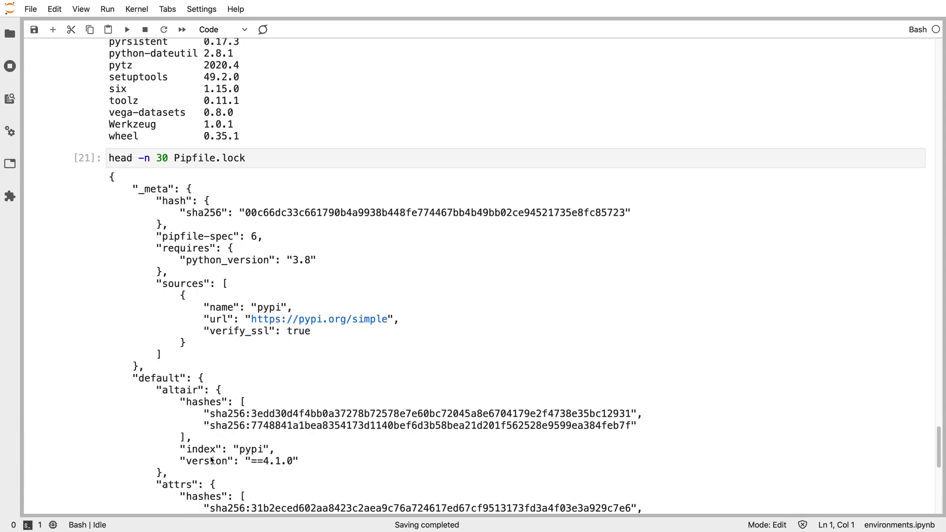
mouse_move(258, 452)
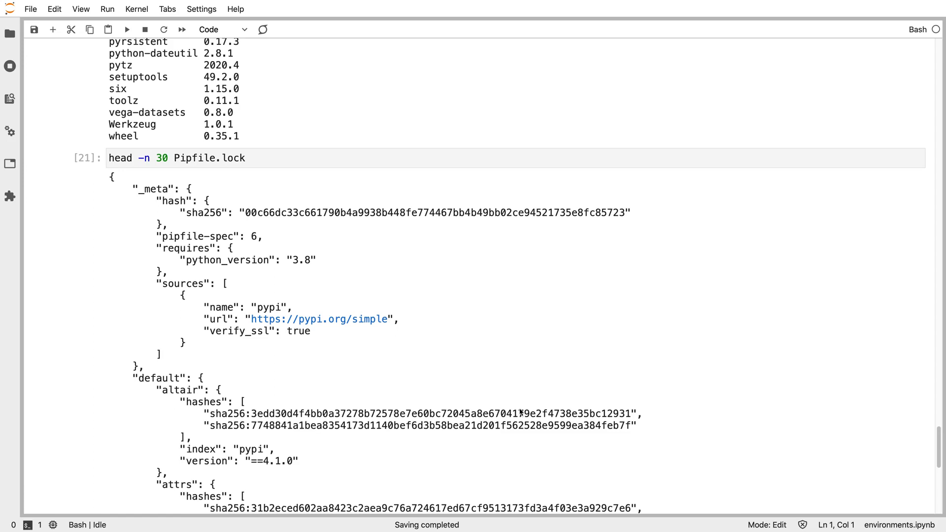
mouse_move(531, 360)
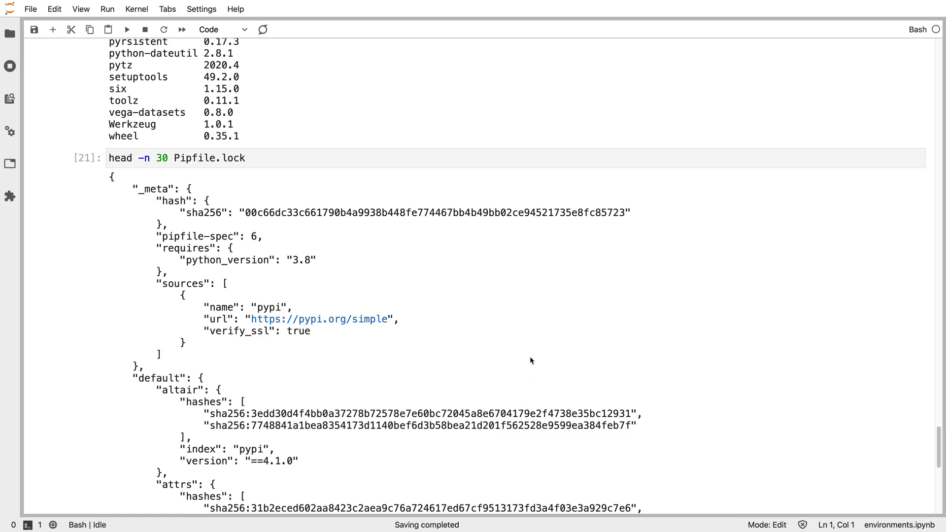
scroll("down", 3)
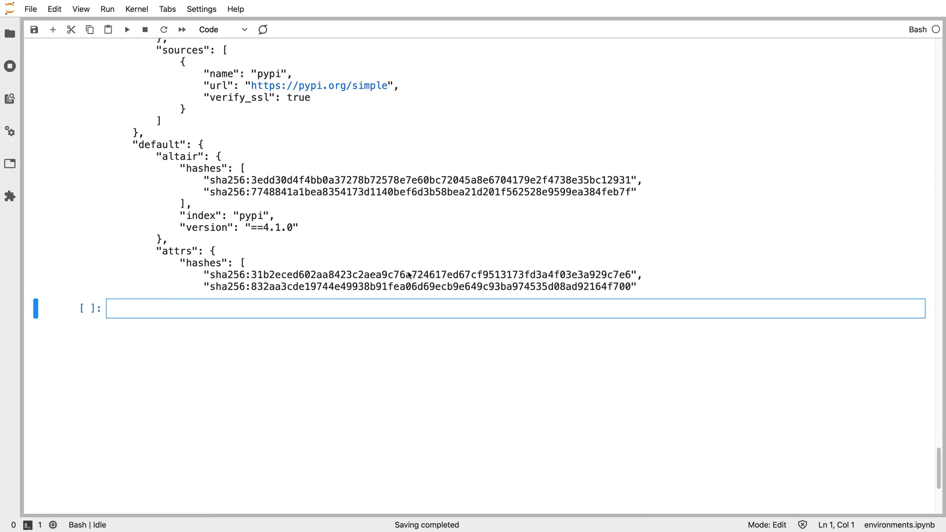